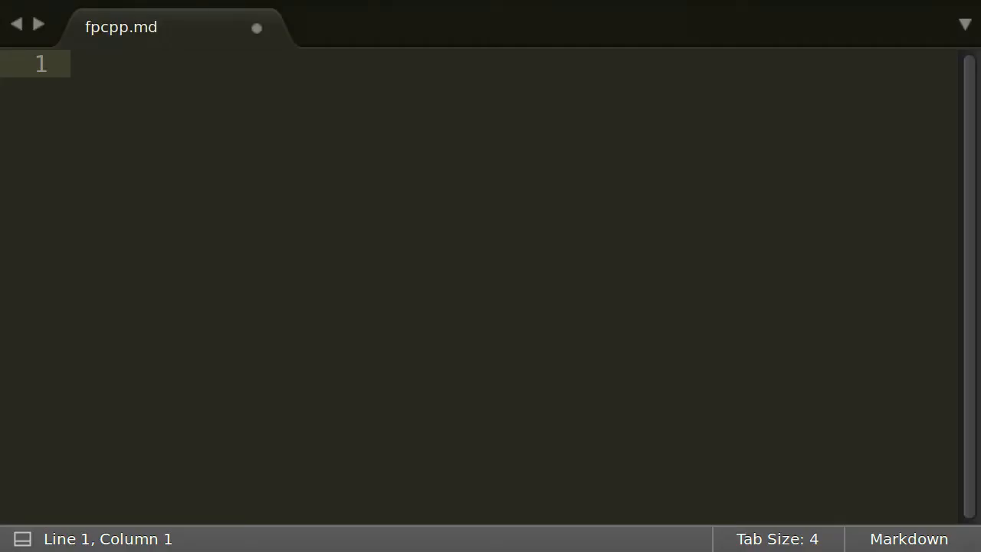
text(Functional Programming)
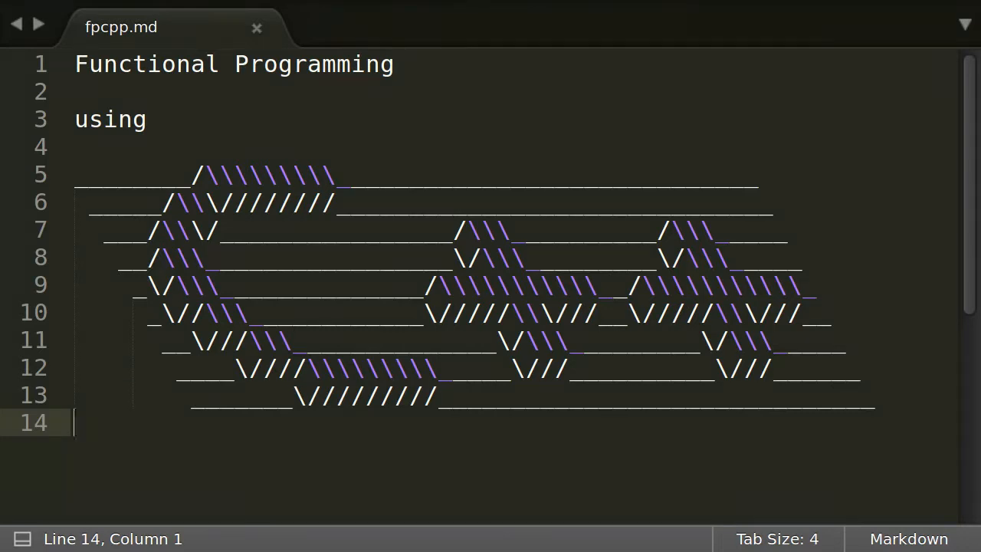
text(Tobias Hermann)
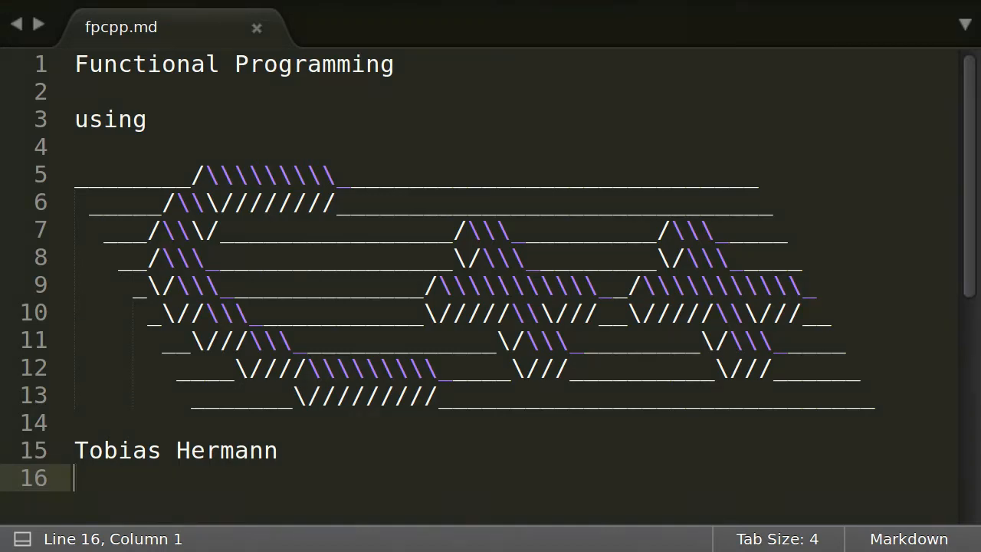
text(FunctionalPlus)
text(* monads made )
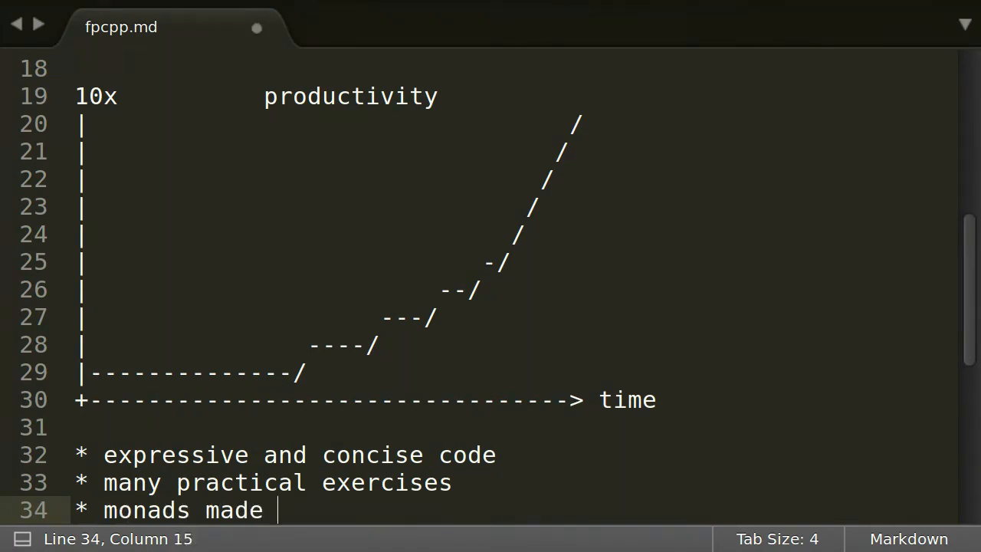
text(easy)
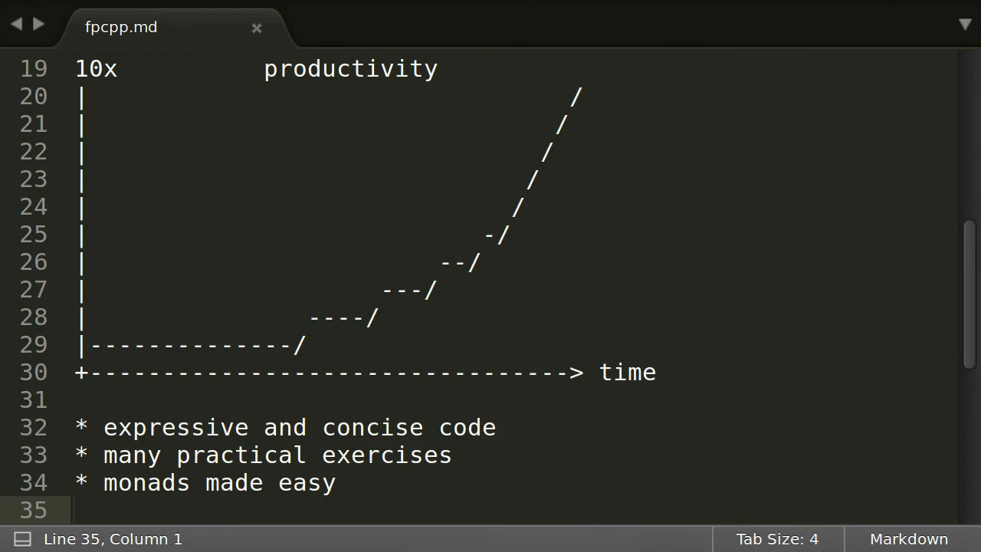